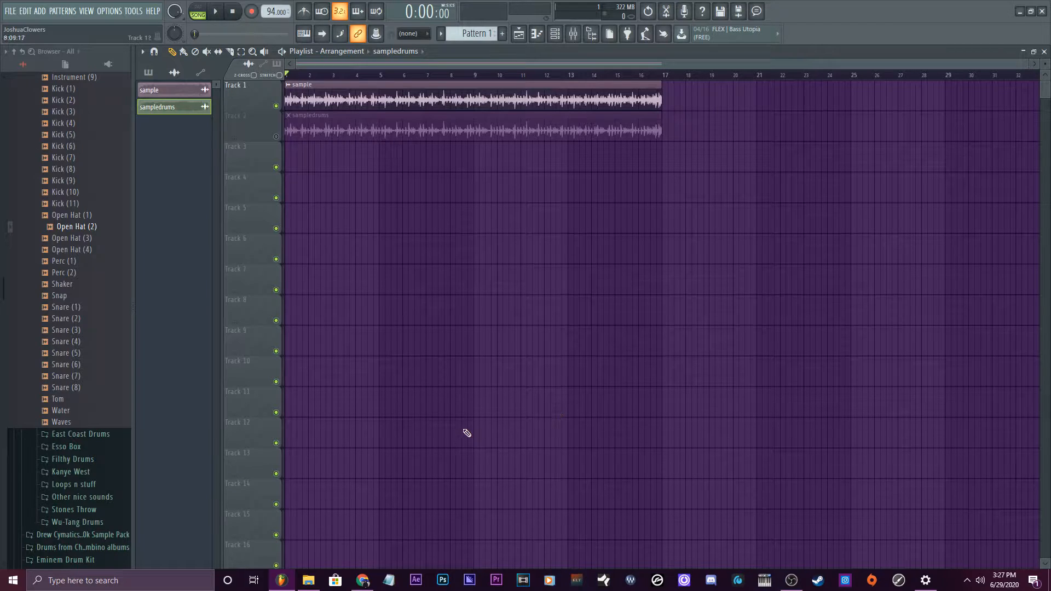
Step: Select Melody ML's 'Vocals + Drums + Instruments + Other' separation, then minimize Chrome
{"action": "left_click", "coordinate": [362, 580]}
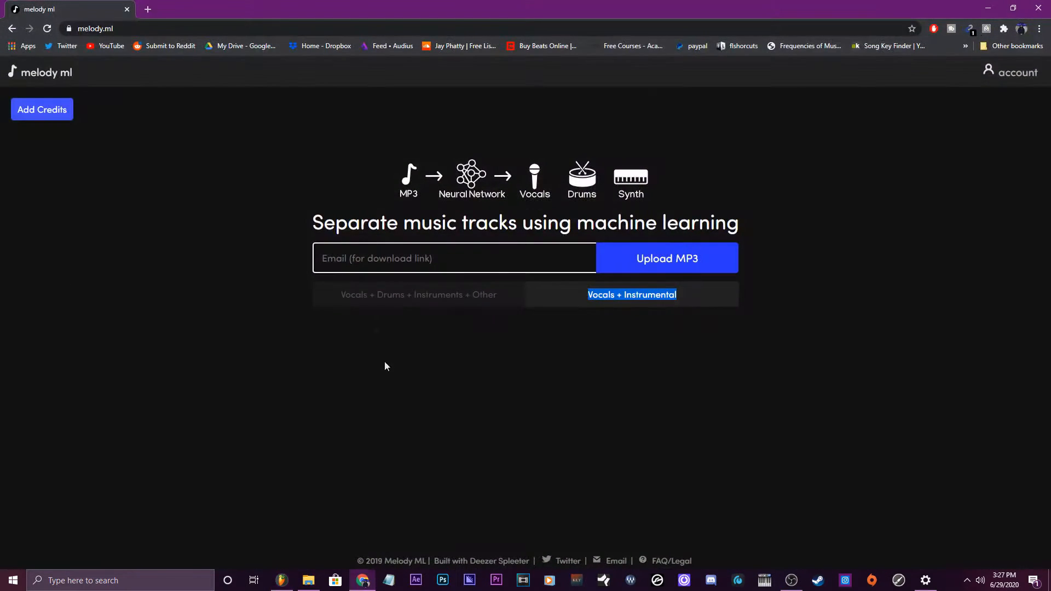
{"action": "mouse_move", "coordinate": [262, 402]}
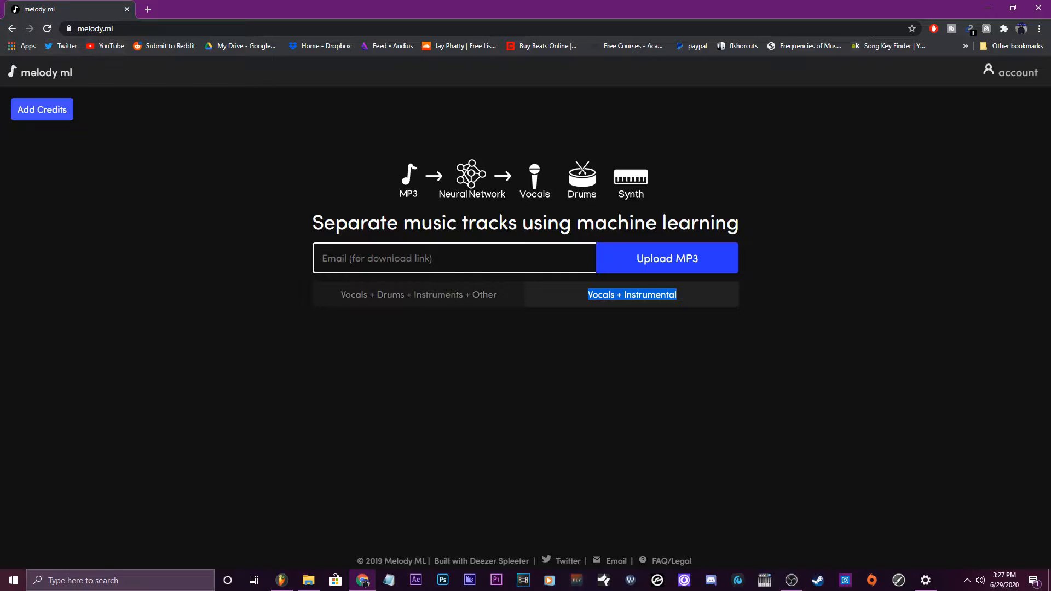
{"action": "mouse_move", "coordinate": [704, 259]}
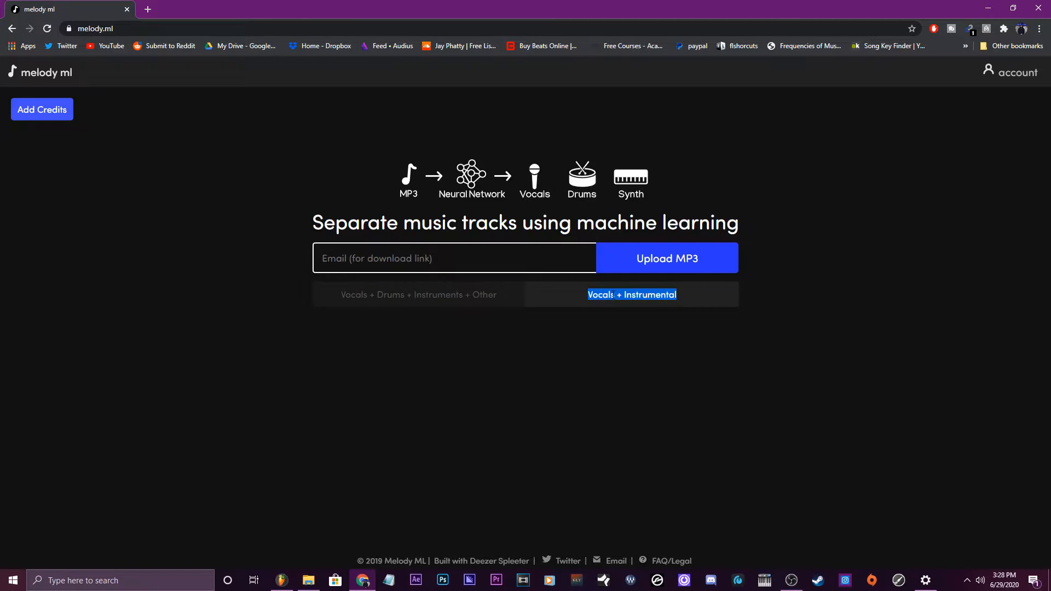
{"action": "left_click", "coordinate": [417, 295]}
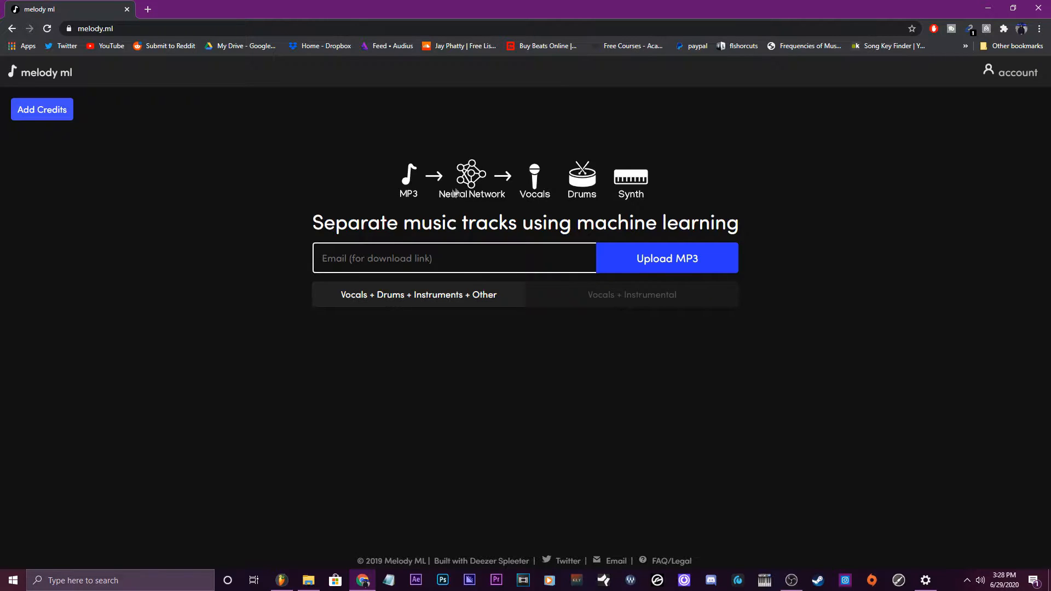
{"action": "mouse_move", "coordinate": [488, 495]}
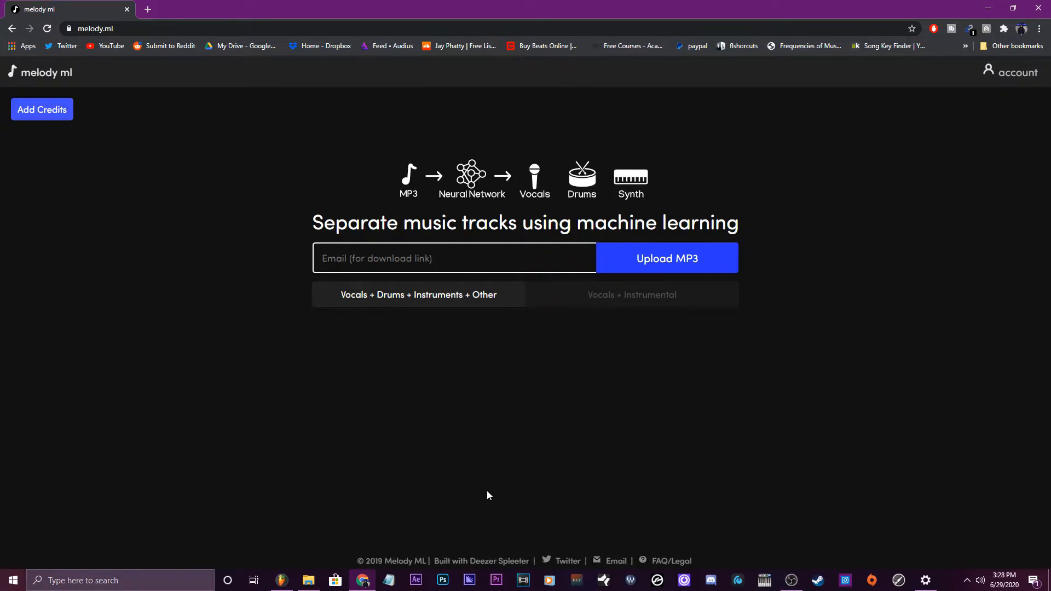
{"action": "mouse_move", "coordinate": [526, 304]}
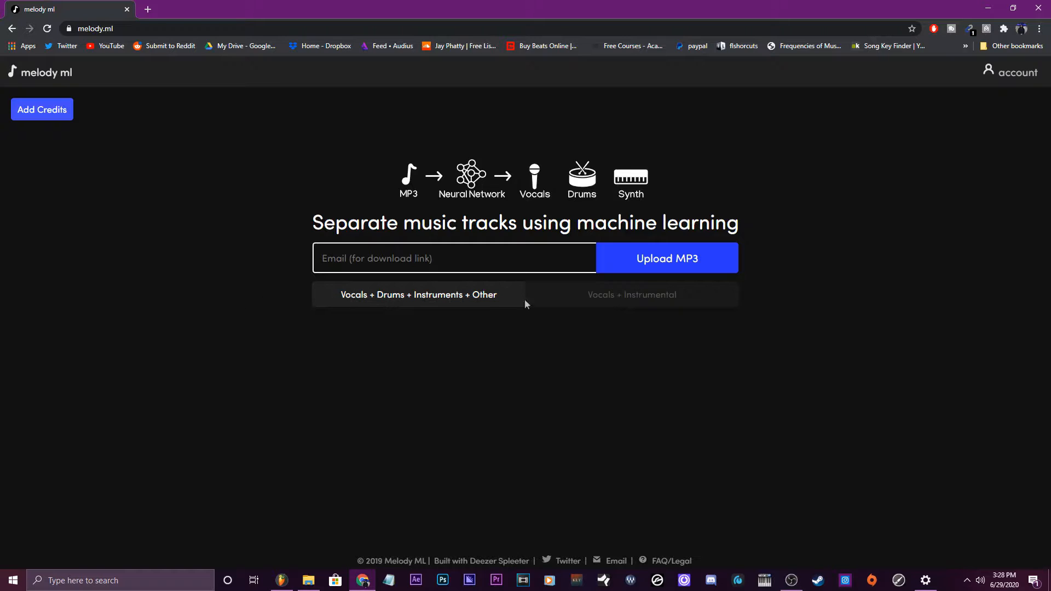
{"action": "mouse_move", "coordinate": [366, 308]}
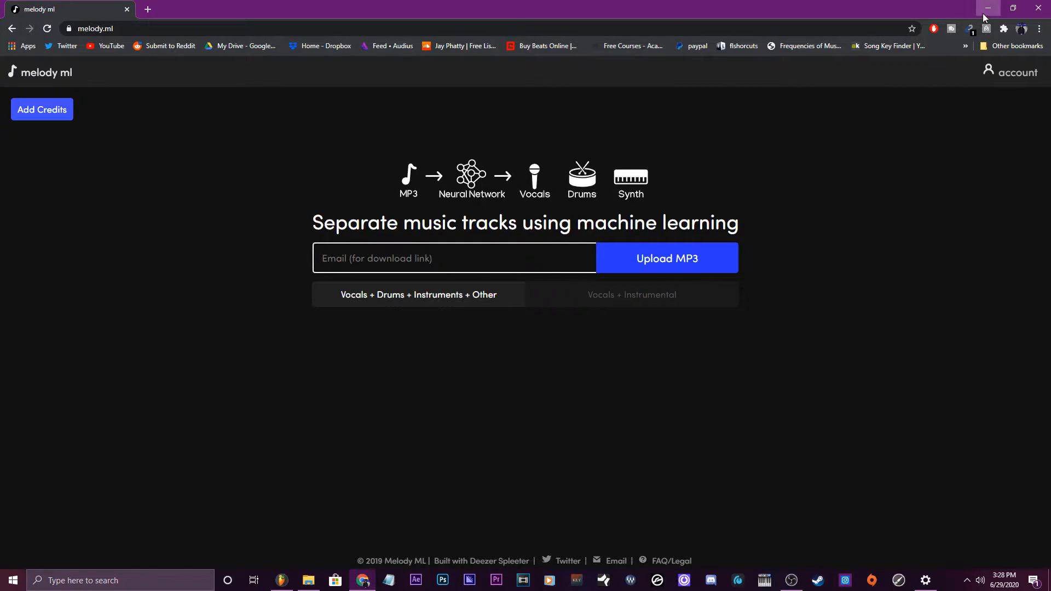
{"action": "left_click", "coordinate": [280, 581]}
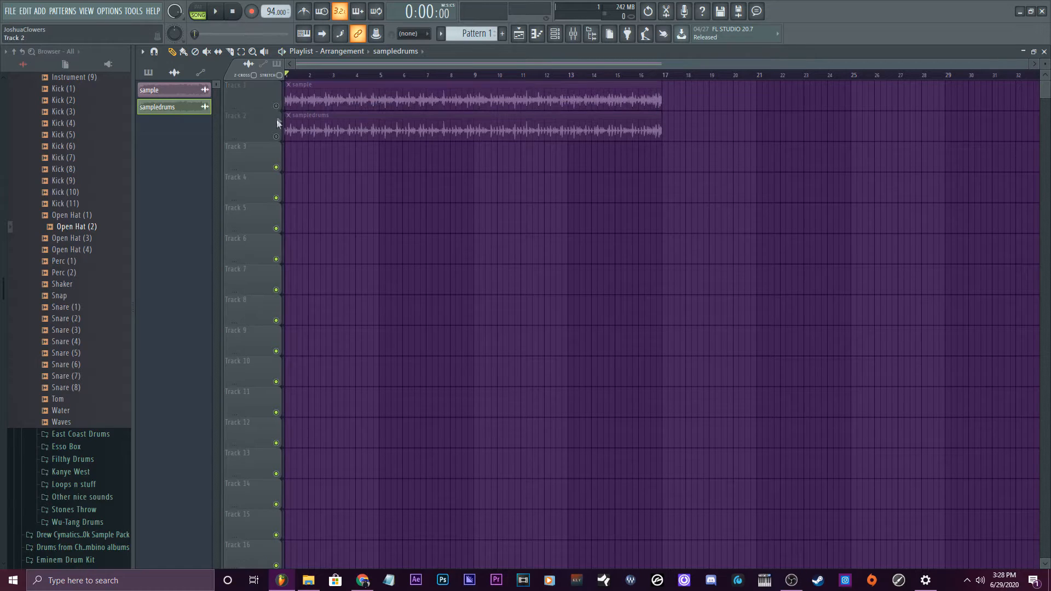
Step: Unmute the sample and sampledrums tracks in the playlist
{"action": "left_click", "coordinate": [214, 12]}
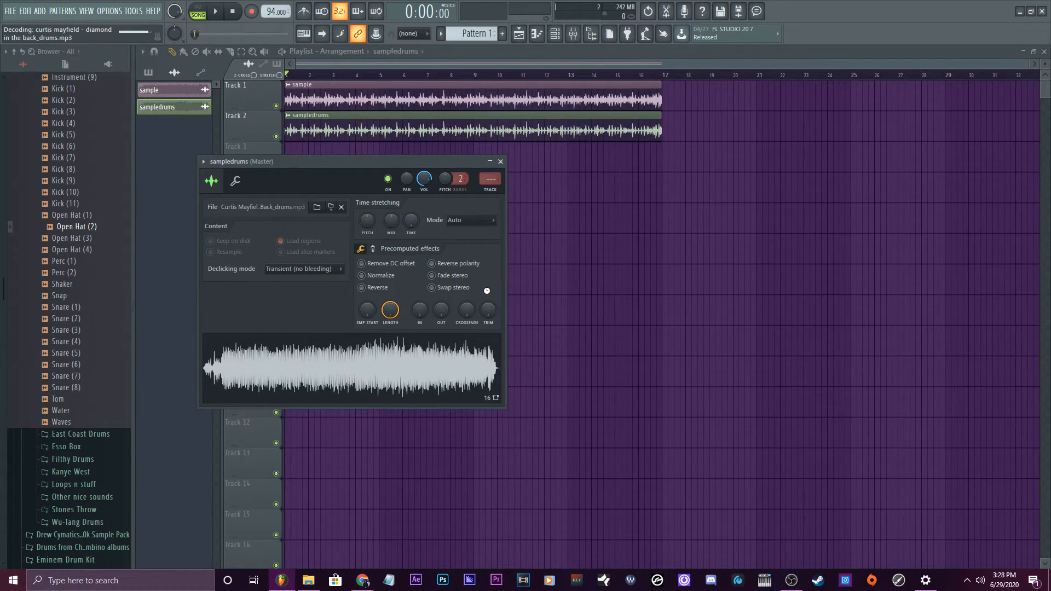
Step: Enable 'Reverse polarity' for the sampledrums channel and close its settings window
{"action": "left_click", "coordinate": [432, 263]}
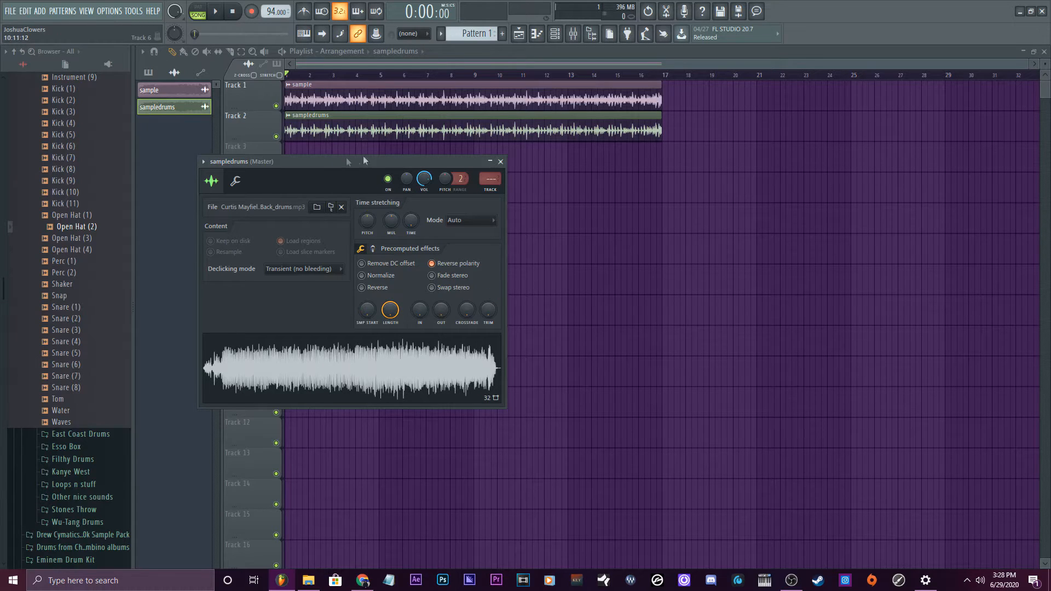
{"action": "left_click", "coordinate": [499, 162]}
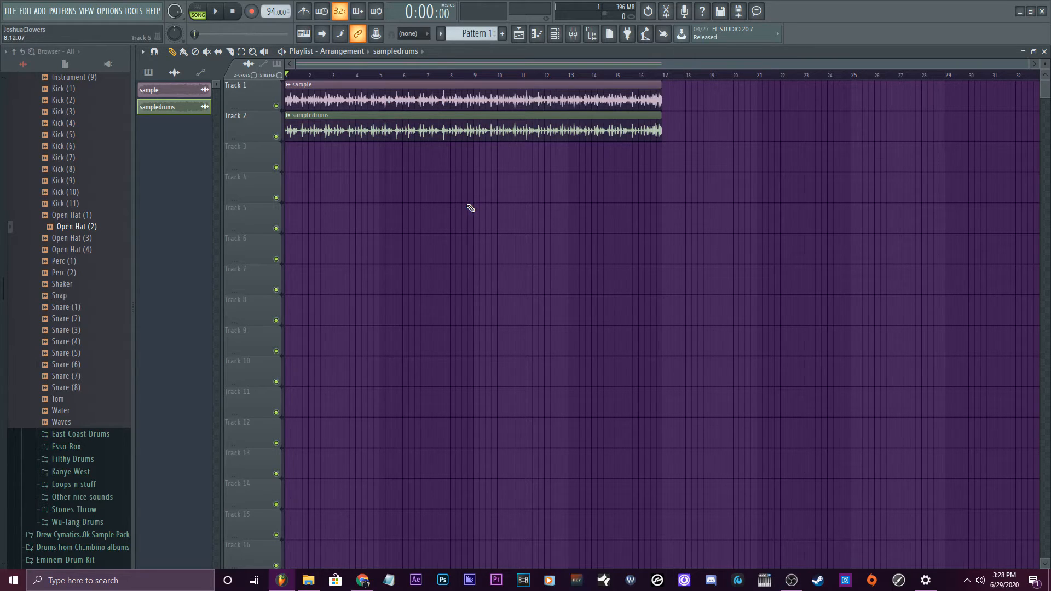
{"action": "left_click", "coordinate": [214, 11]}
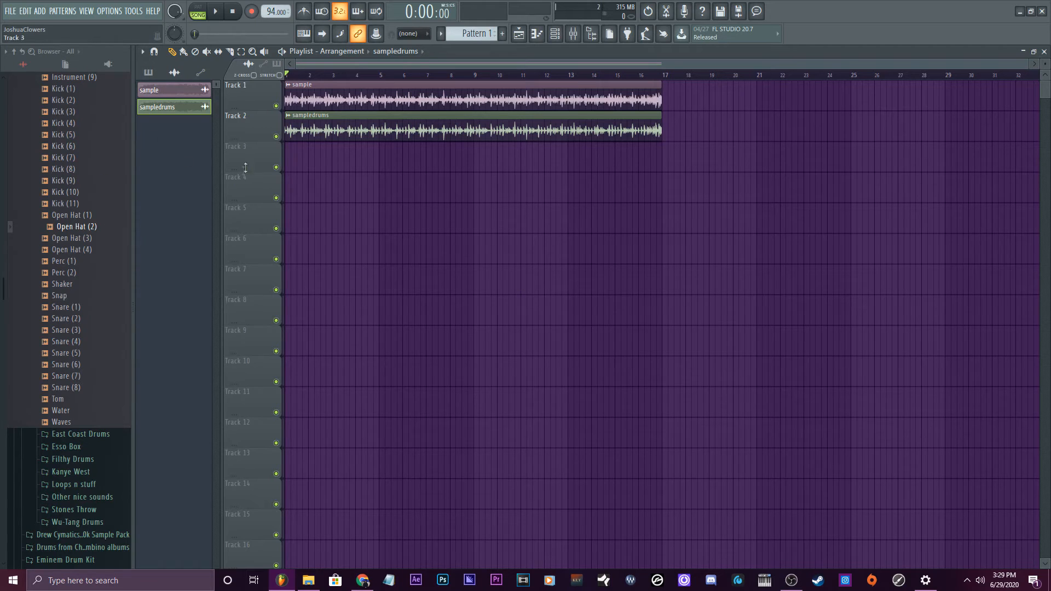
{"action": "left_click", "coordinate": [213, 12]}
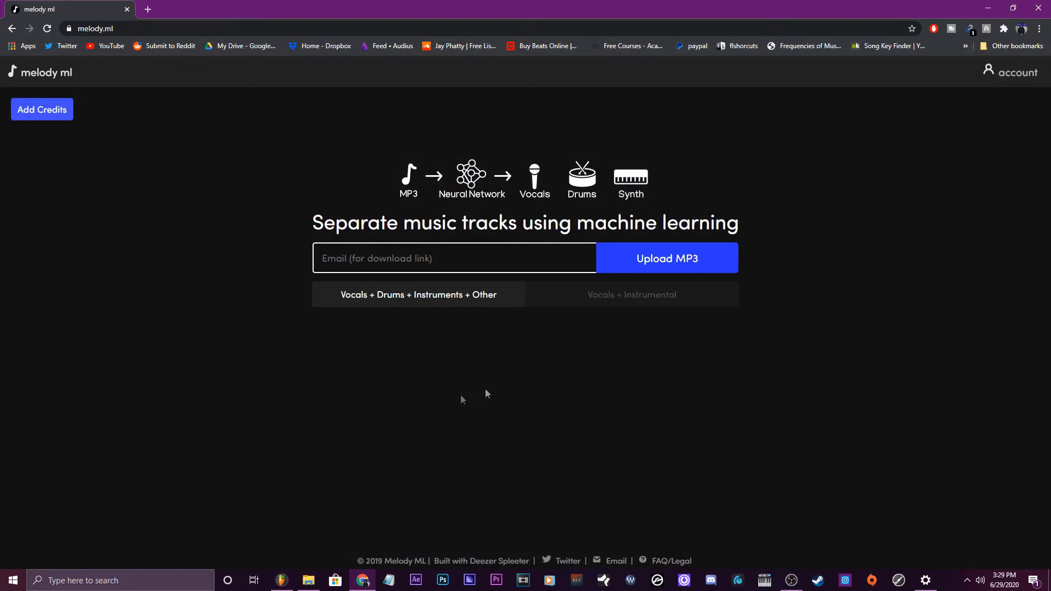
{"action": "mouse_move", "coordinate": [572, 358]}
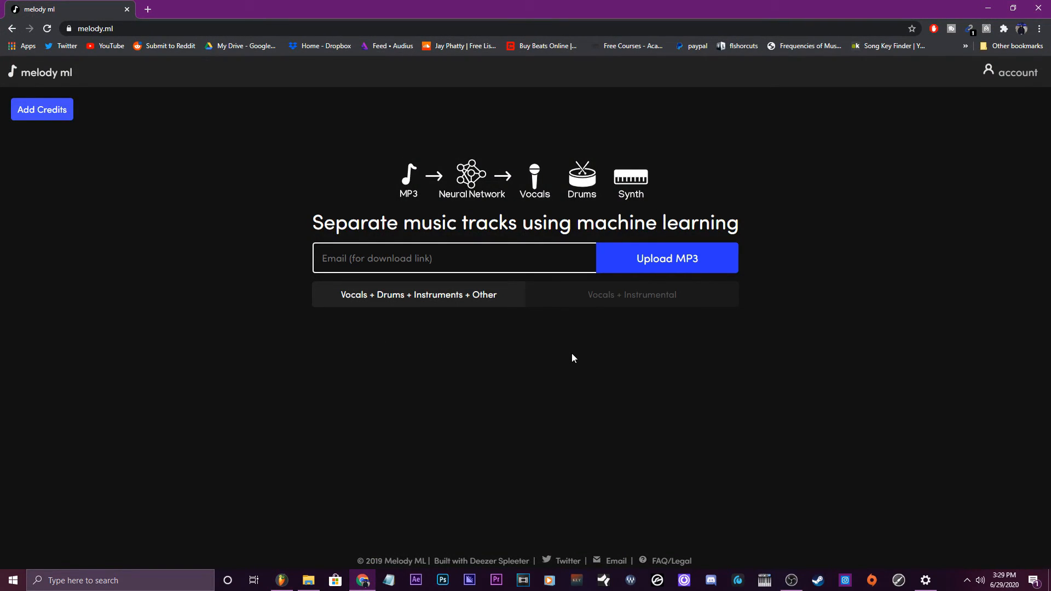
{"action": "mouse_move", "coordinate": [511, 409]}
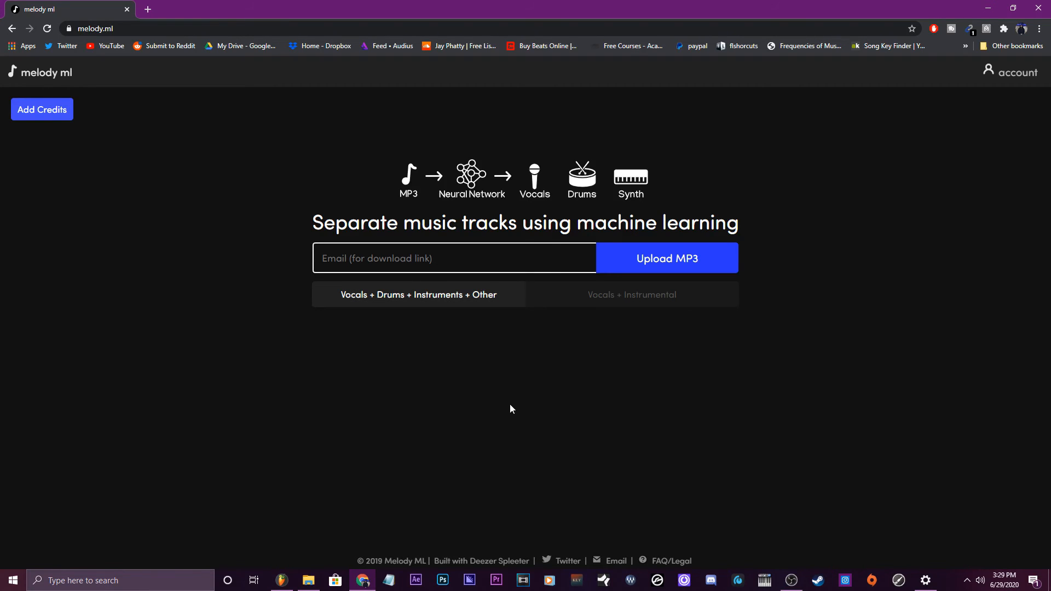
{"action": "mouse_move", "coordinate": [991, 7]}
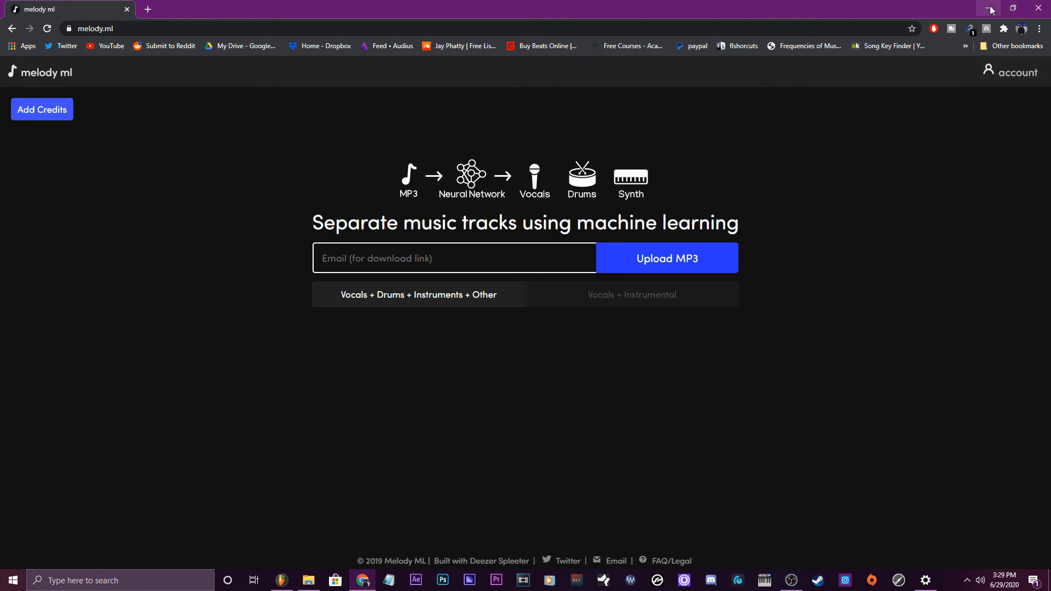